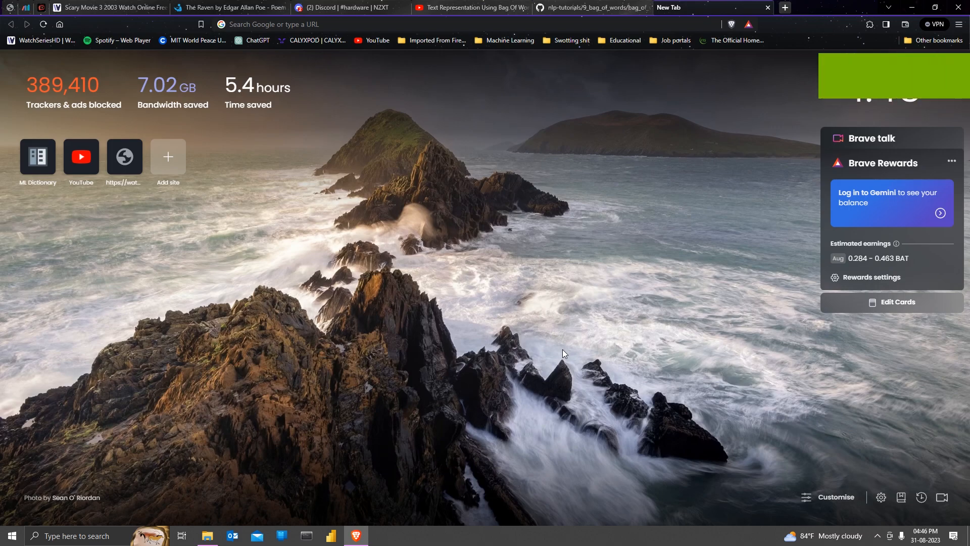
- Open the Start menu search and show the recent Jupyter Notebook app's context menu
click(91, 535)
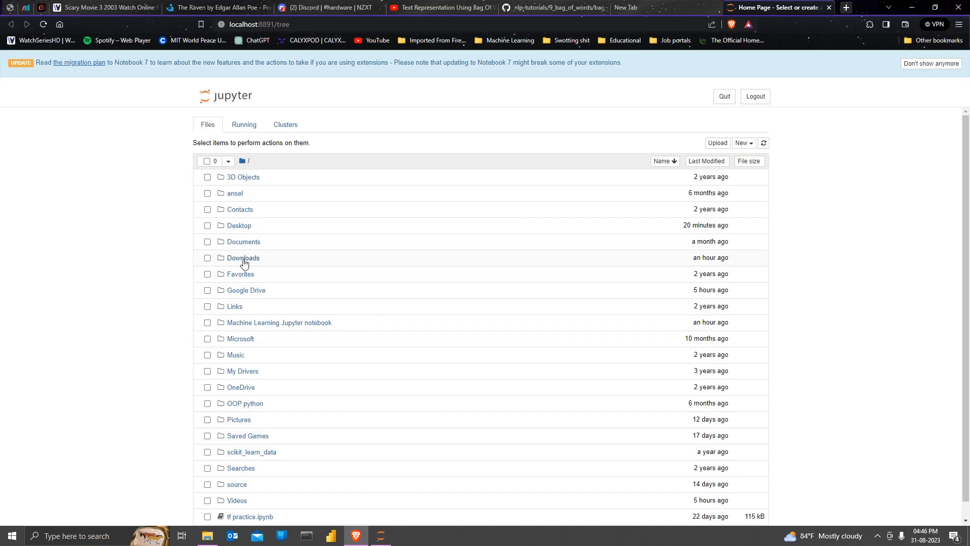
scroll(down, 3)
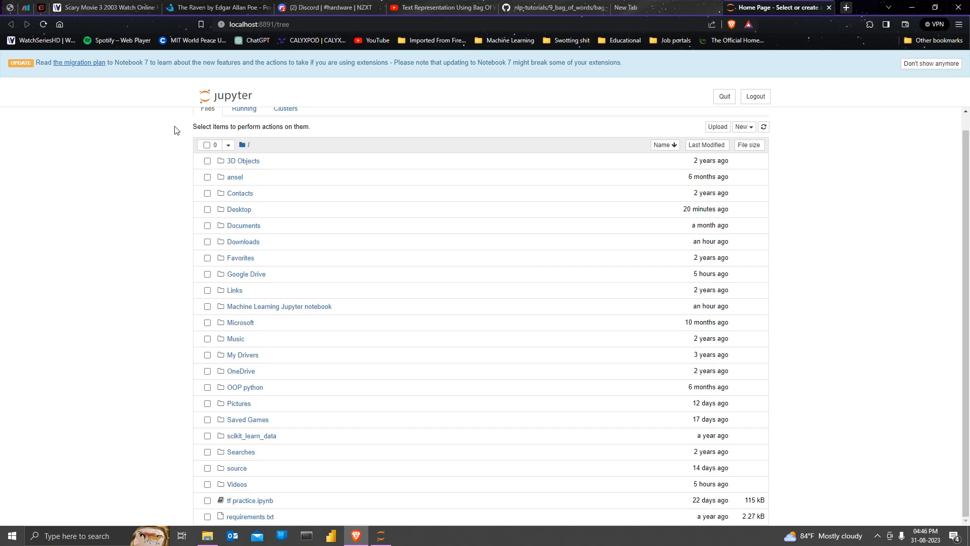
mouse_move(364, 202)
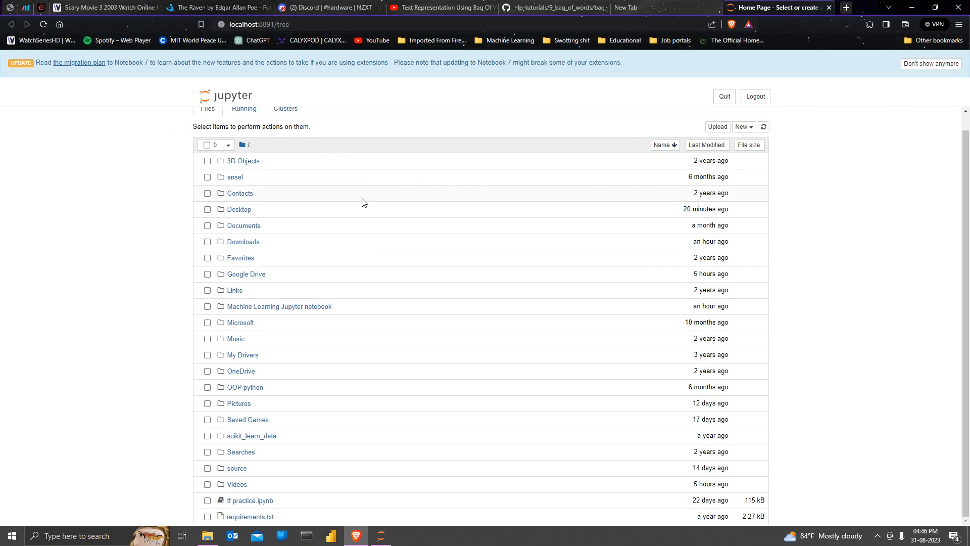
mouse_move(188, 91)
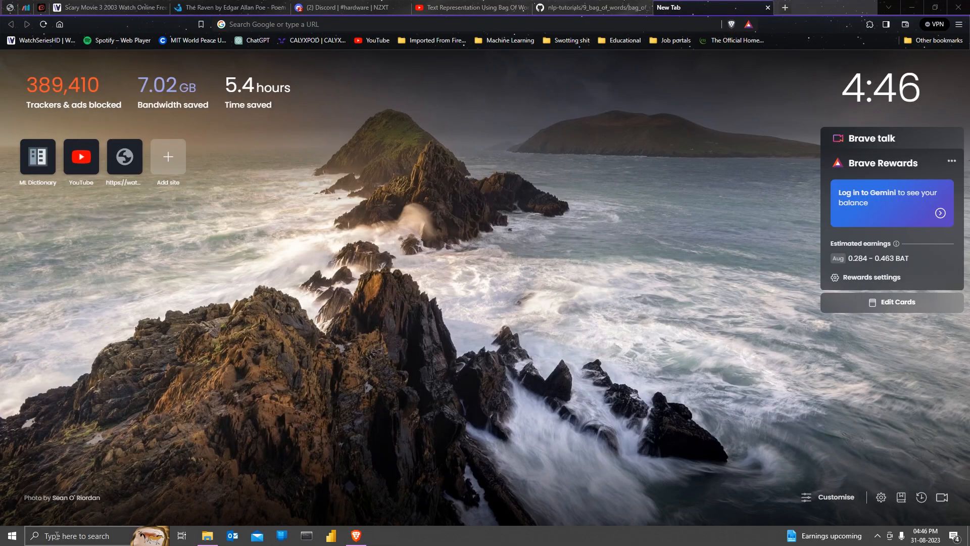
click(13, 535)
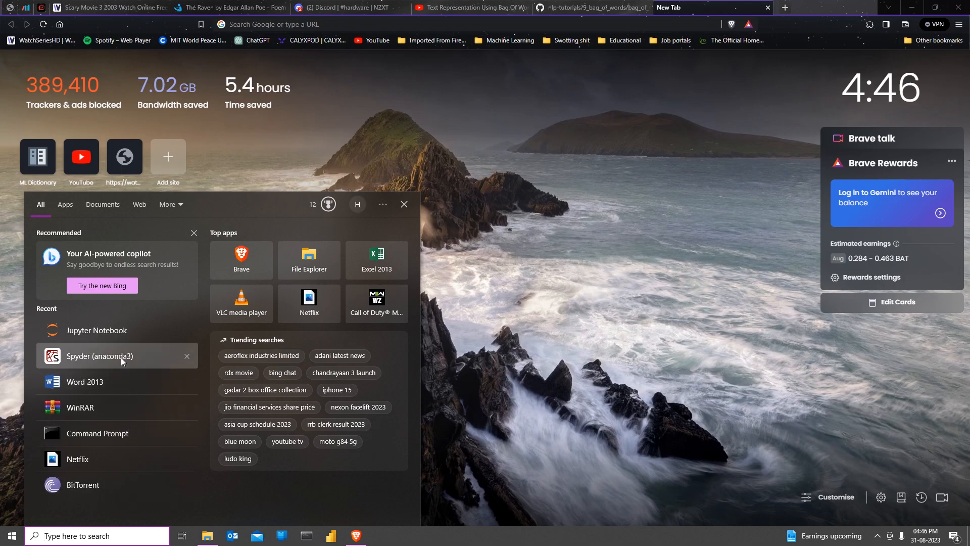
right_click(96, 329)
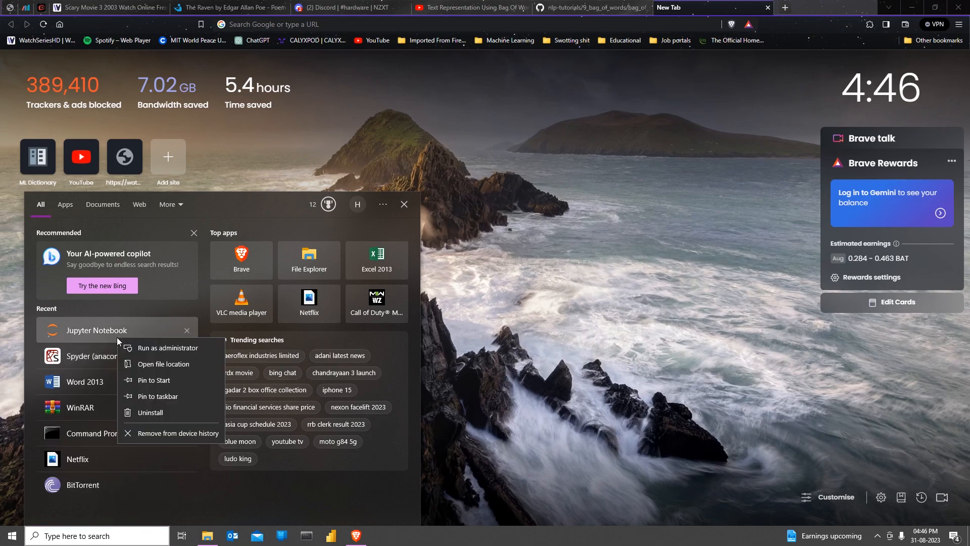
mouse_move(163, 363)
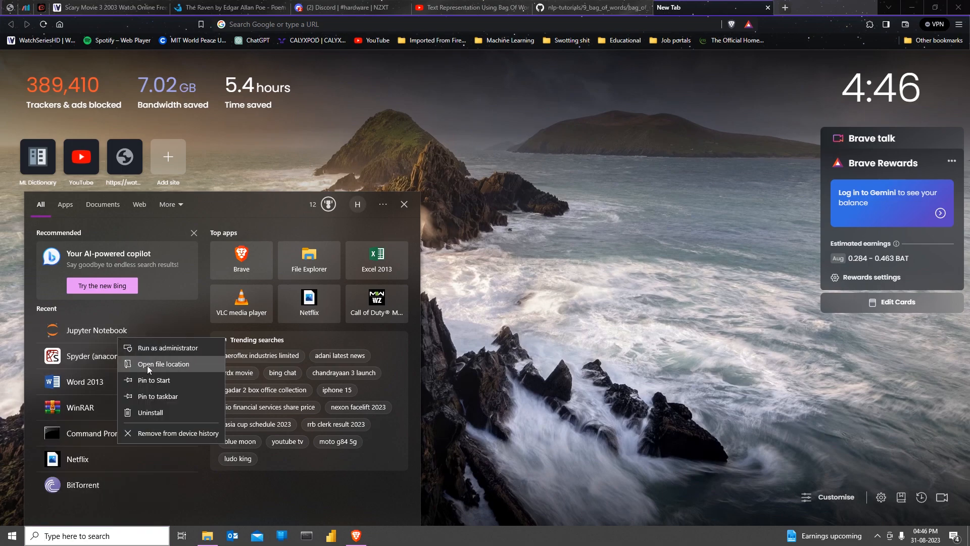
- Open the Jupyter Notebook shortcut's file location in File Explorer
click(163, 364)
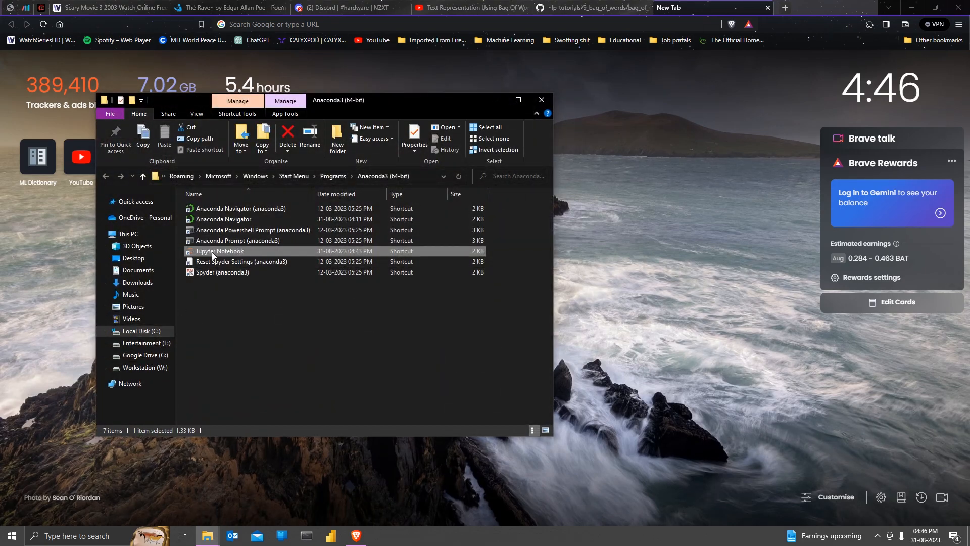
mouse_move(271, 252)
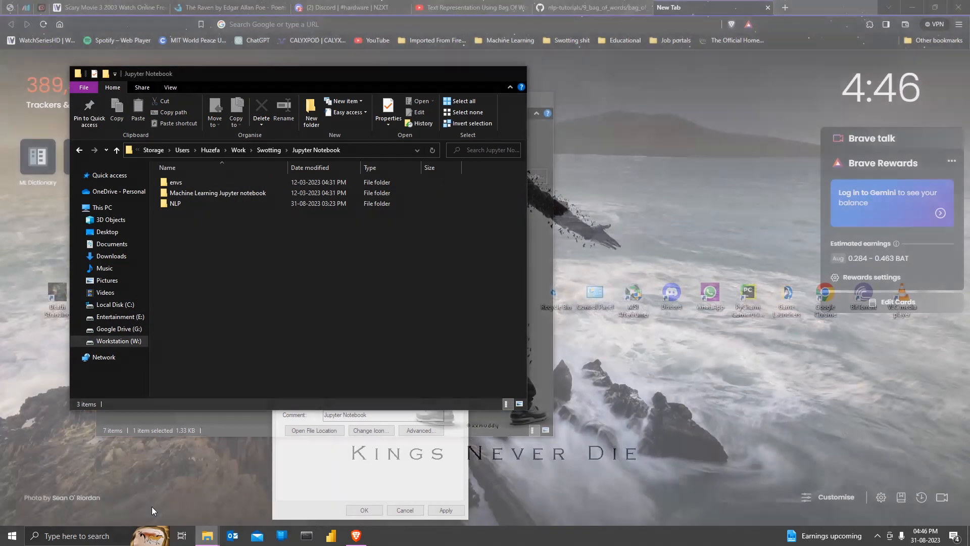
- Set the shortcut's Start in to "Users\Huzefa\Work\Swotting\Jupyter Notebook", check Target, and save
click(349, 150)
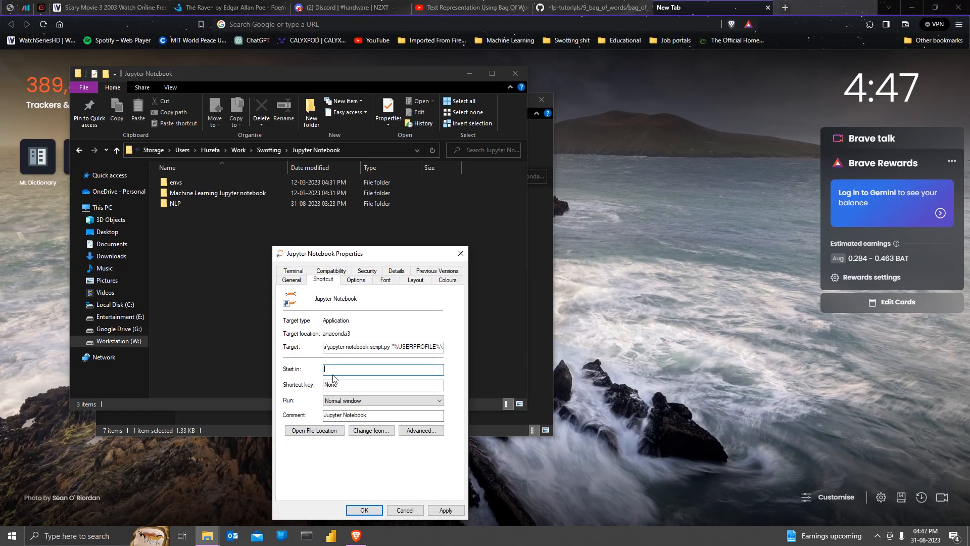
text(")
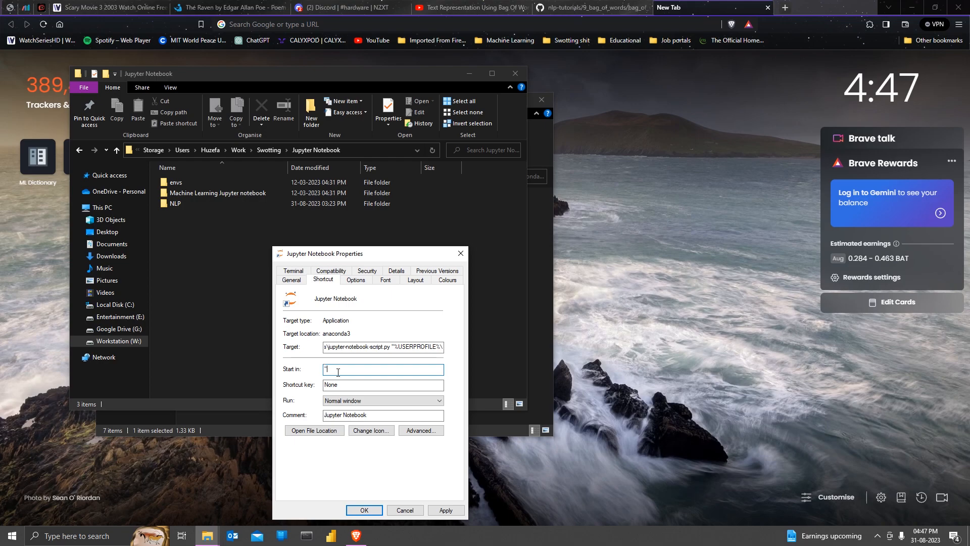
text(Users\Huzefa\Work\Swotting\Jupyter Notebook)
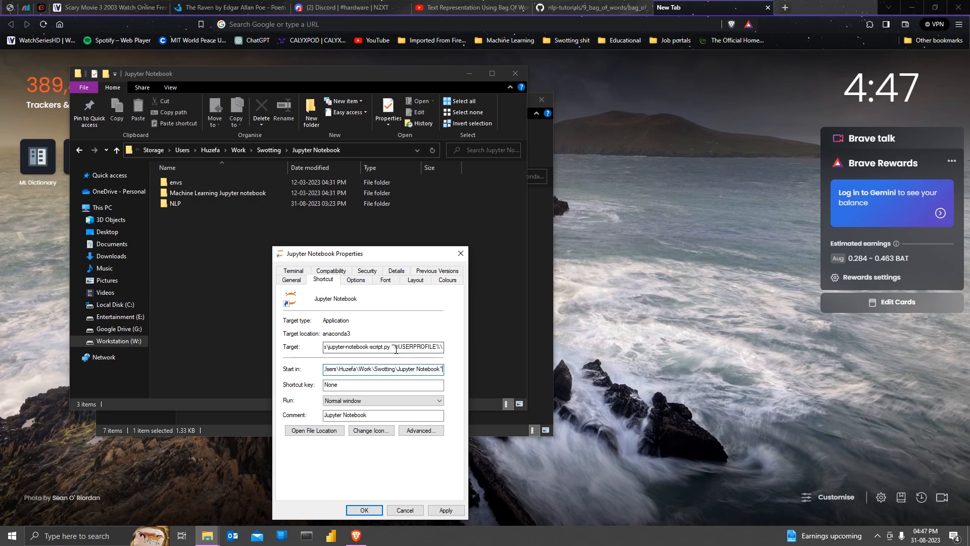
double_click(407, 346)
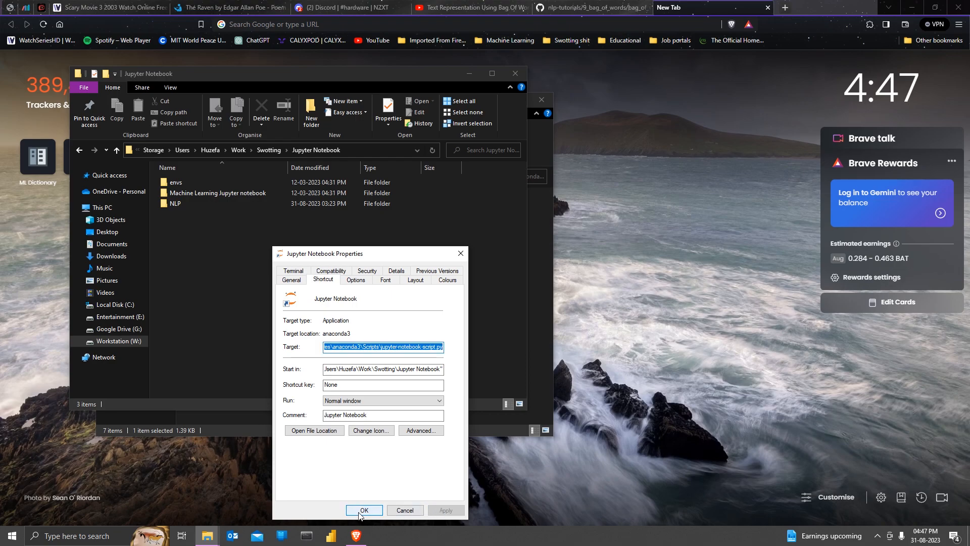
click(365, 510)
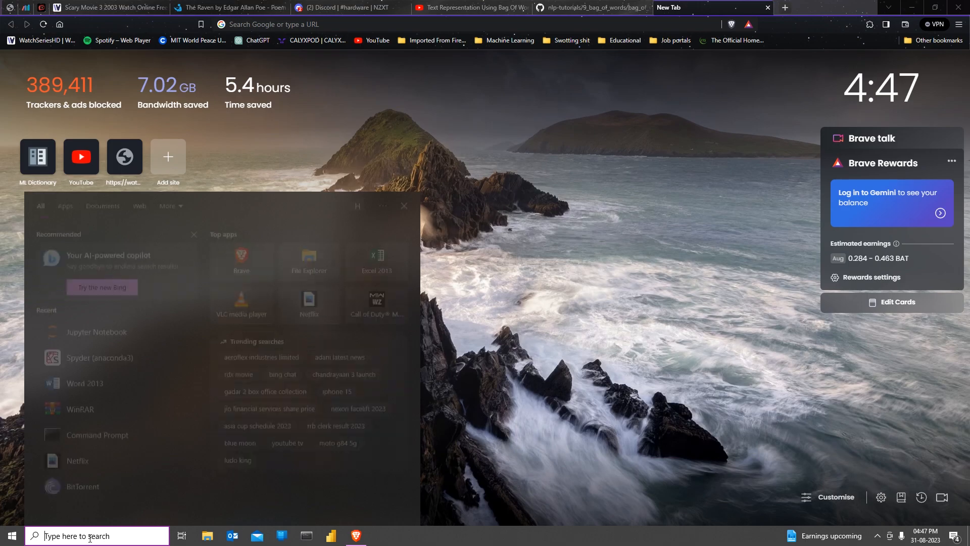
- Relaunch Jupyter Notebook so its home page lists envs, Machine Learning and NLP
click(96, 332)
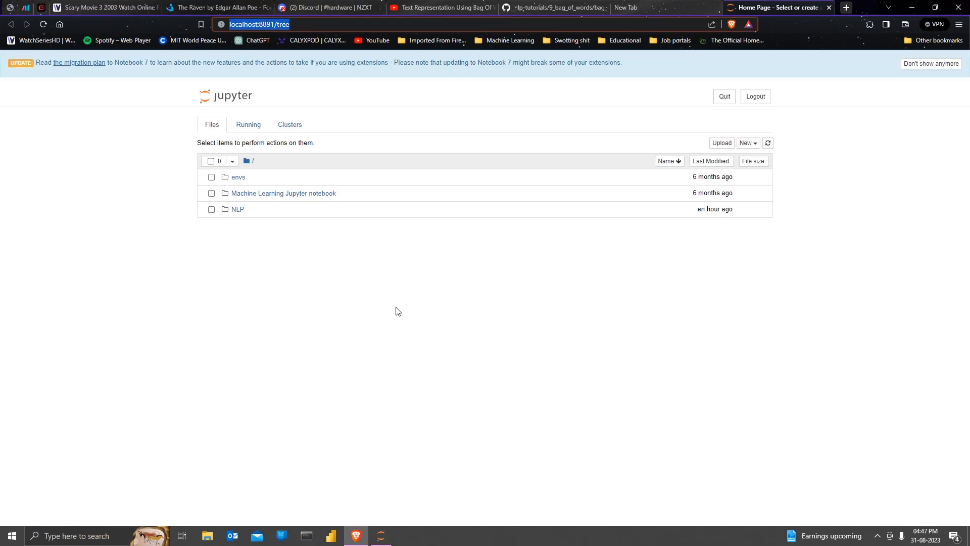
mouse_move(294, 225)
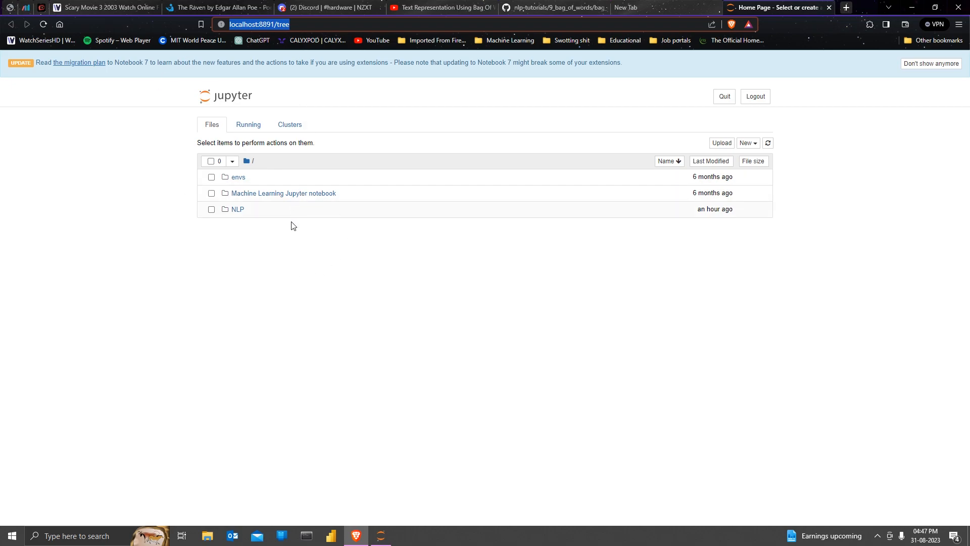
right_click(380, 535)
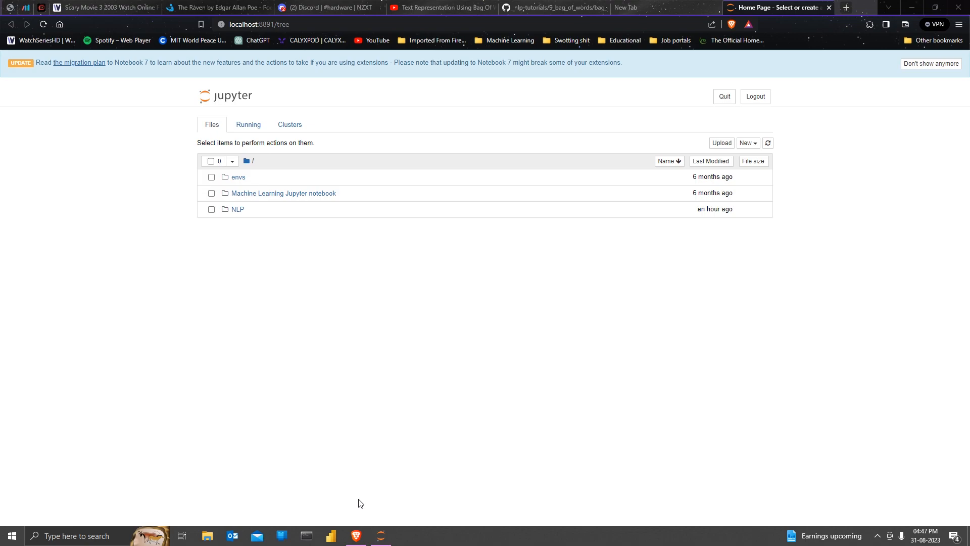
mouse_move(368, 513)
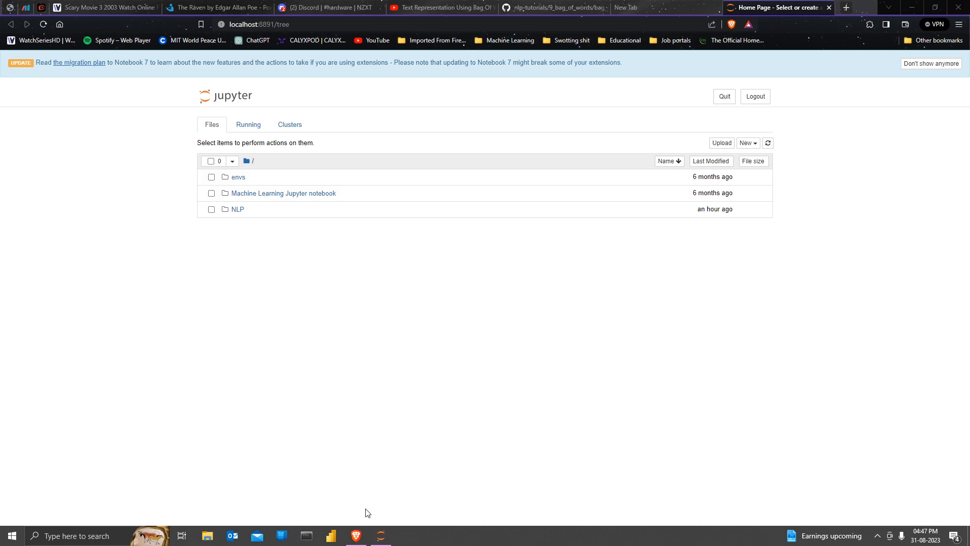
mouse_move(529, 388)
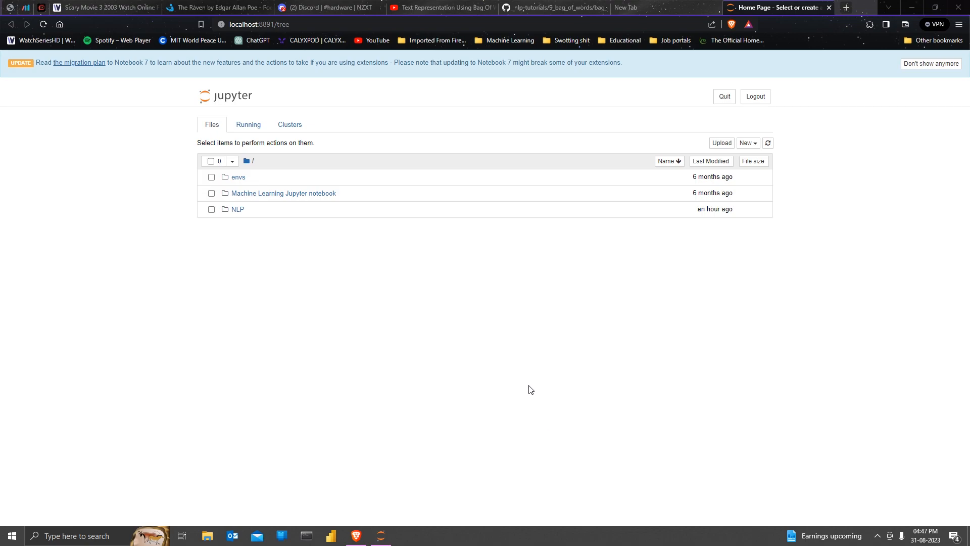
mouse_move(455, 524)
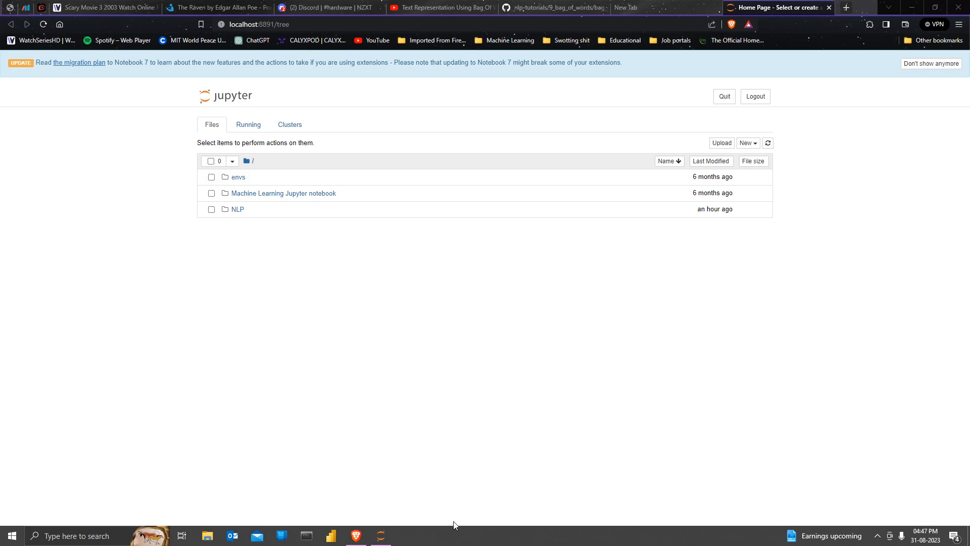